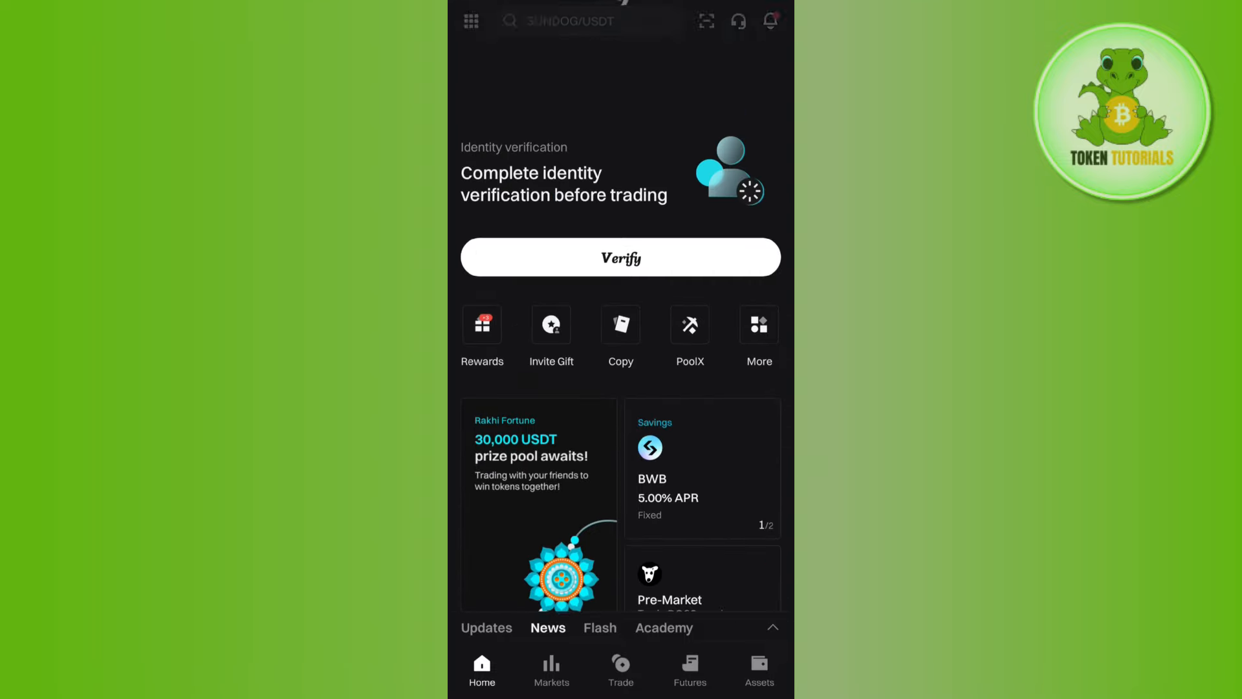
Reach the User center Profile tab via the profile icon and account header
{"action": "scroll", "scroll_direction": "up", "scroll_amount": 3}
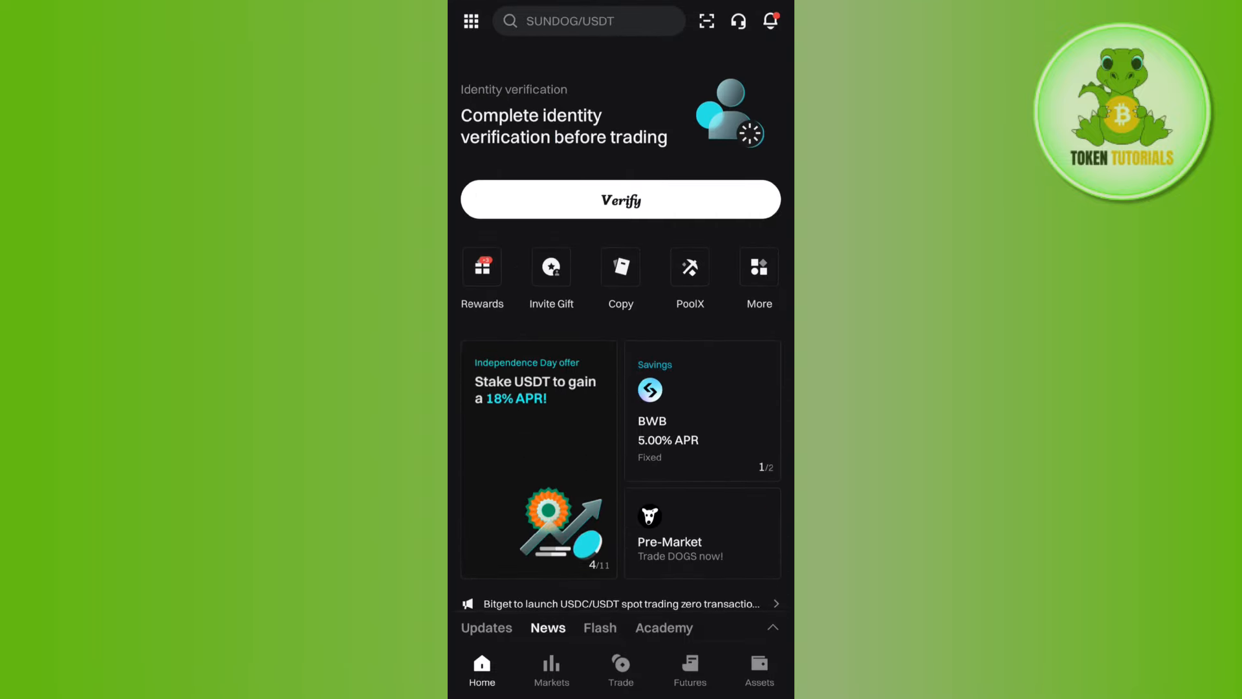
{"action": "left_click", "coordinate": [757, 276]}
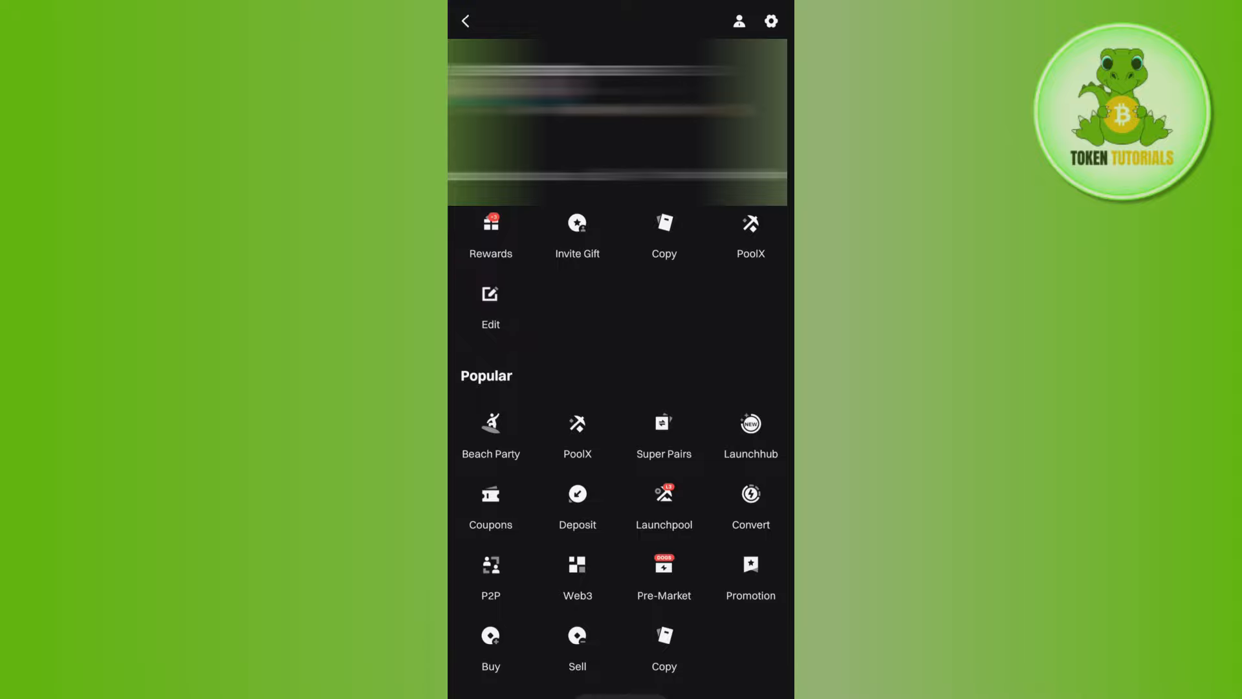
{"action": "left_click", "coordinate": [738, 22]}
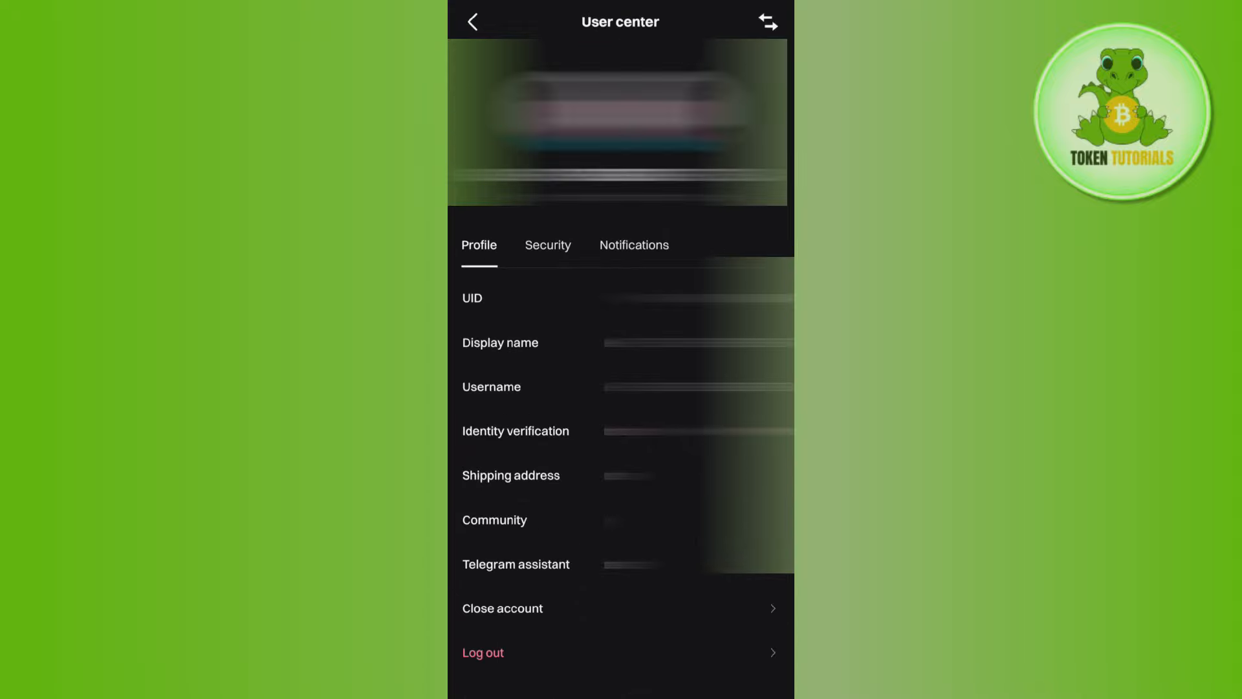